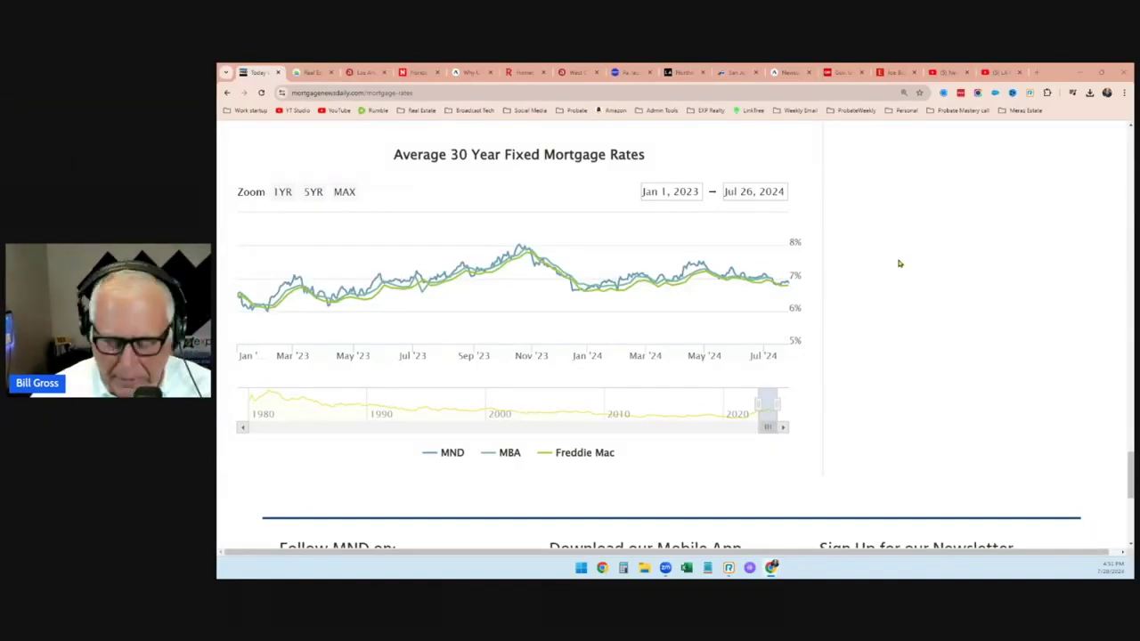
Show the Average 30 Year Fixed Mortgage Rates chart full screen with F11.
key(F11)
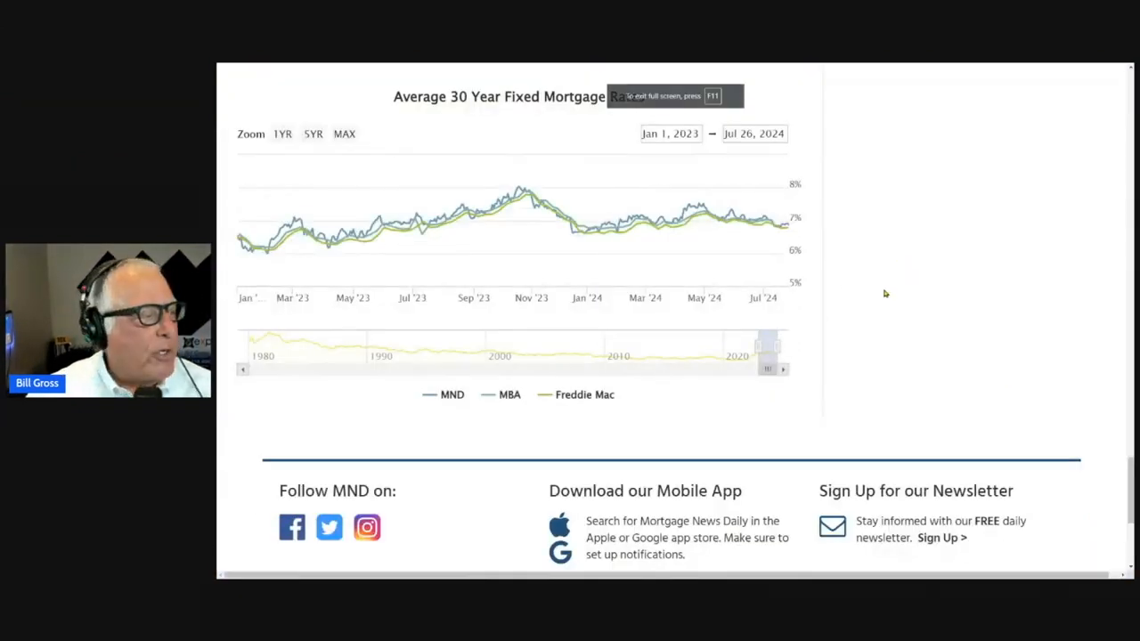
mouse_move(791, 228)
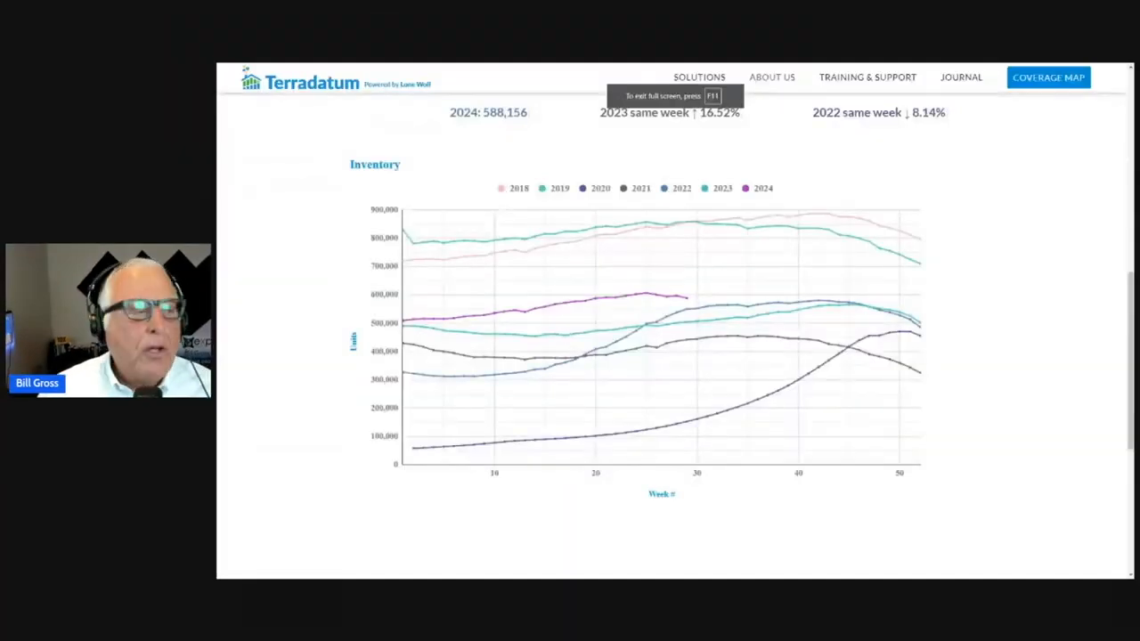
mouse_move(671, 301)
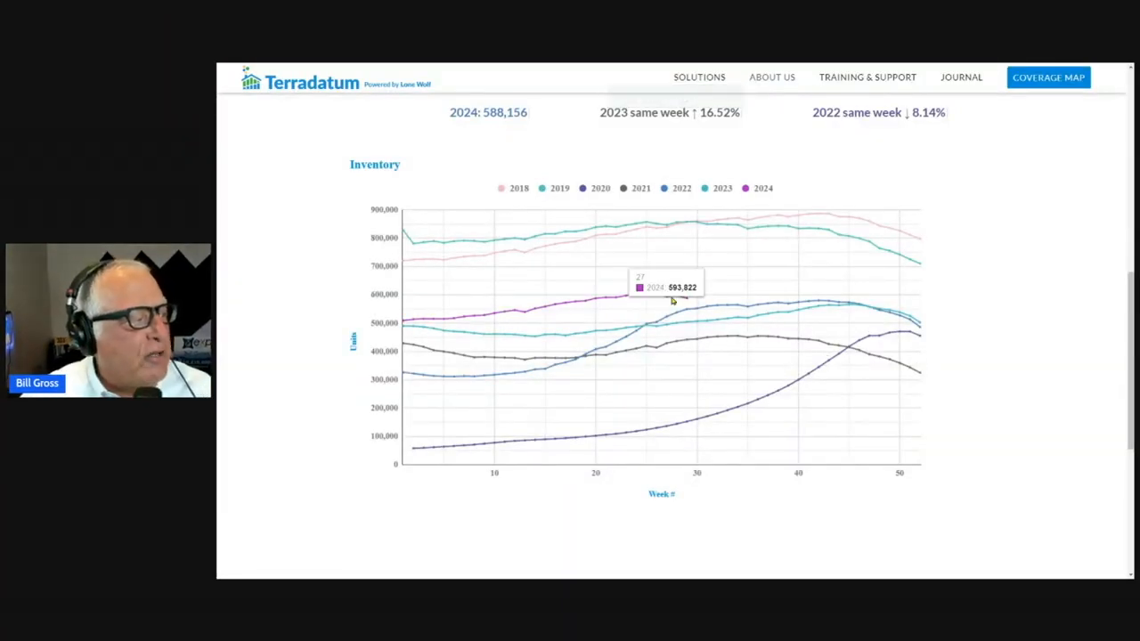
mouse_move(687, 304)
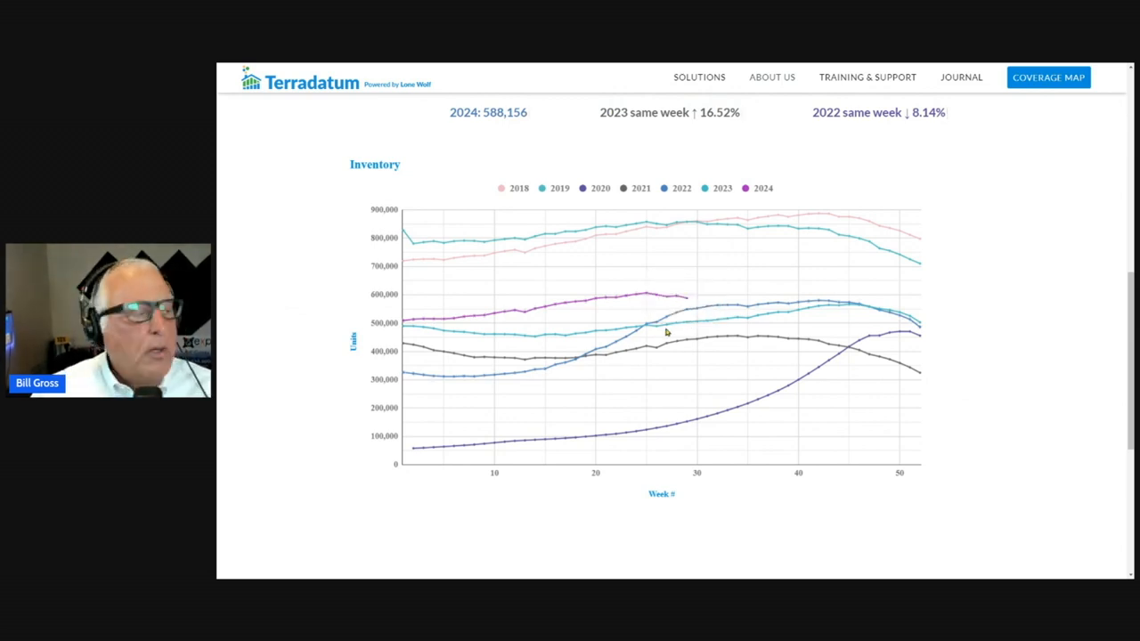
mouse_move(662, 235)
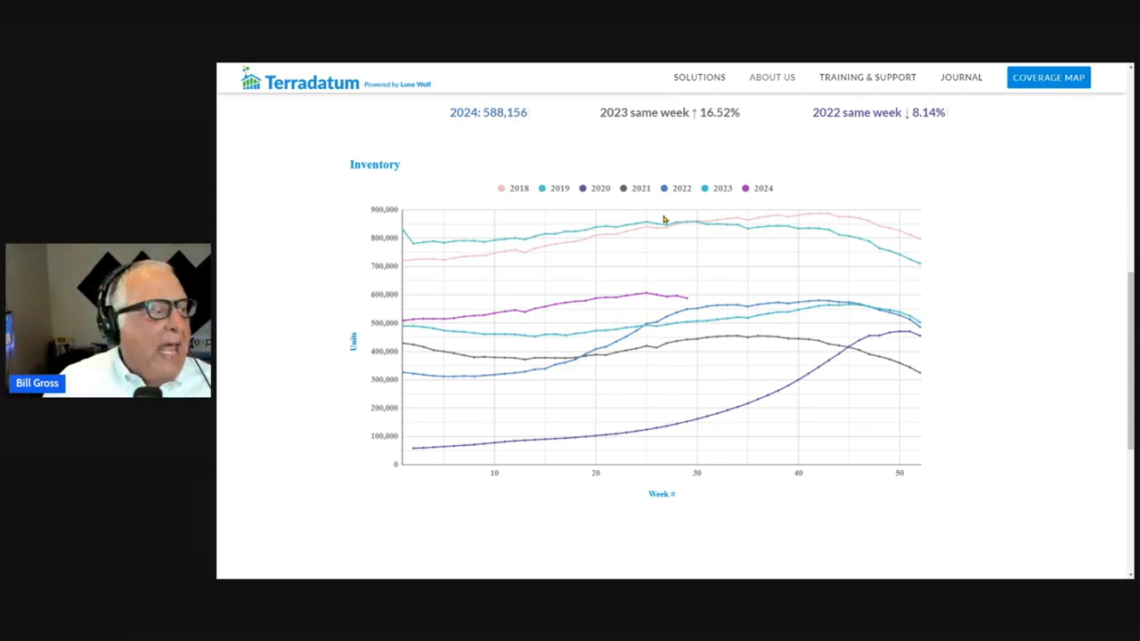
mouse_move(719, 314)
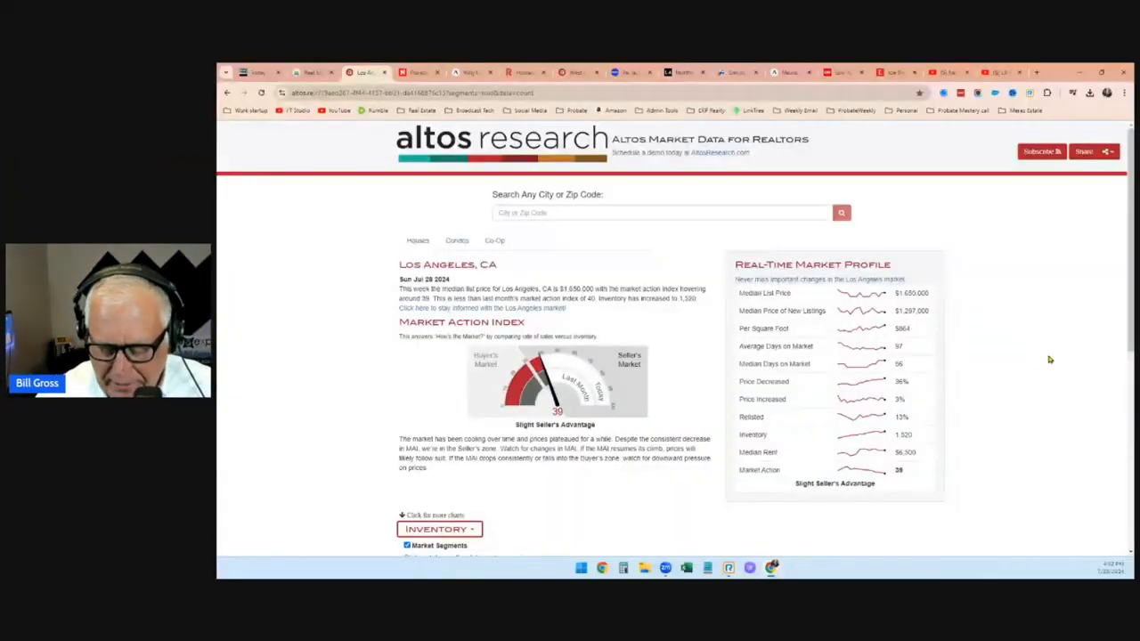
Show the Altos Research Los Angeles market page full screen with F11.
key(F11)
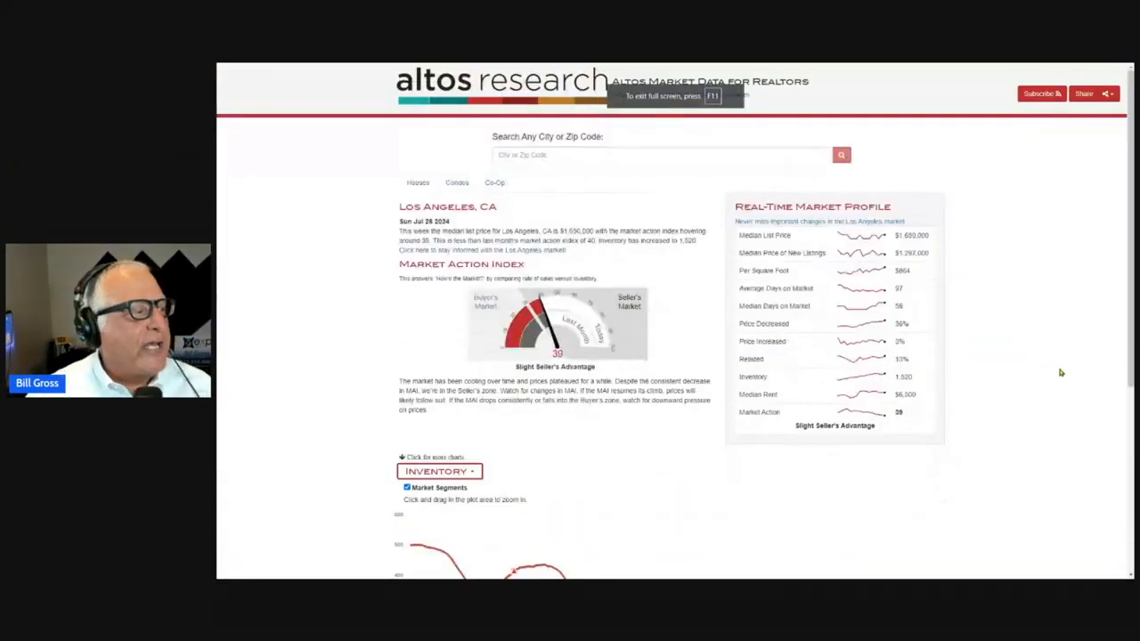